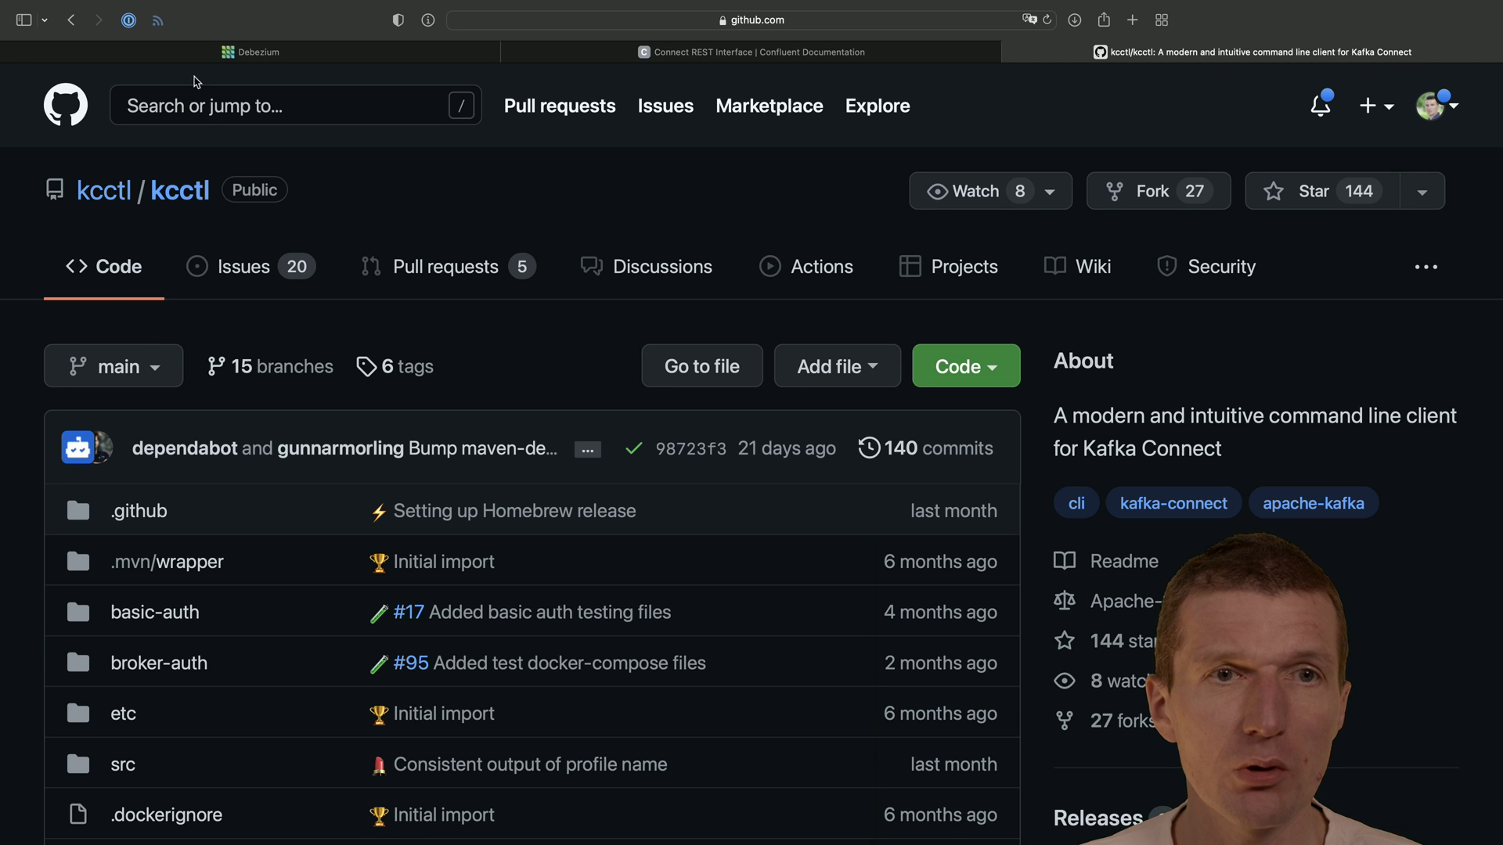
Step: Switch from the kcctl GitHub tab to the Debezium homepage tab
click(251, 52)
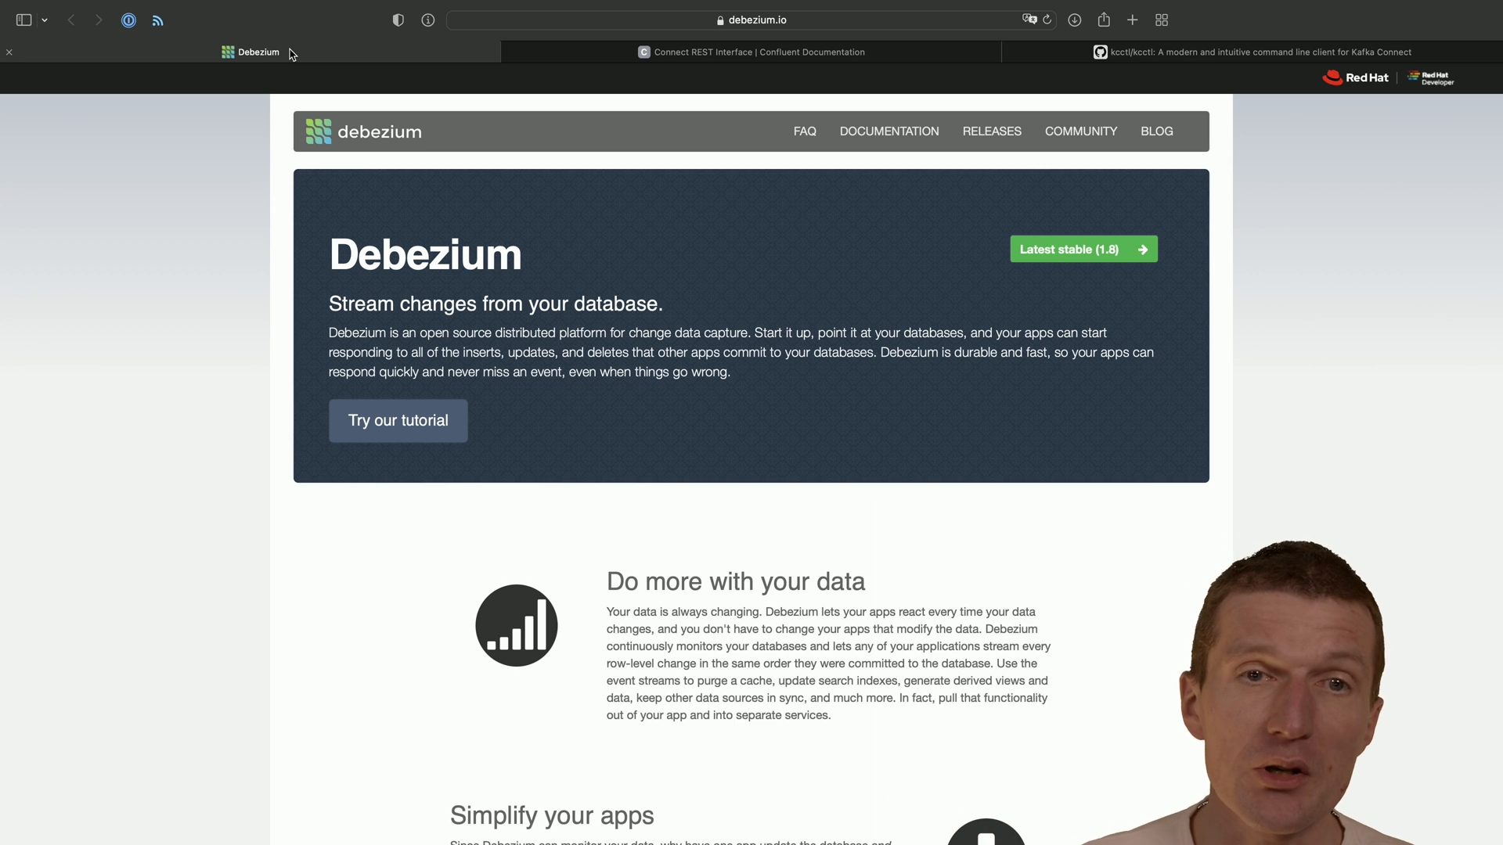
mouse_move(864, 307)
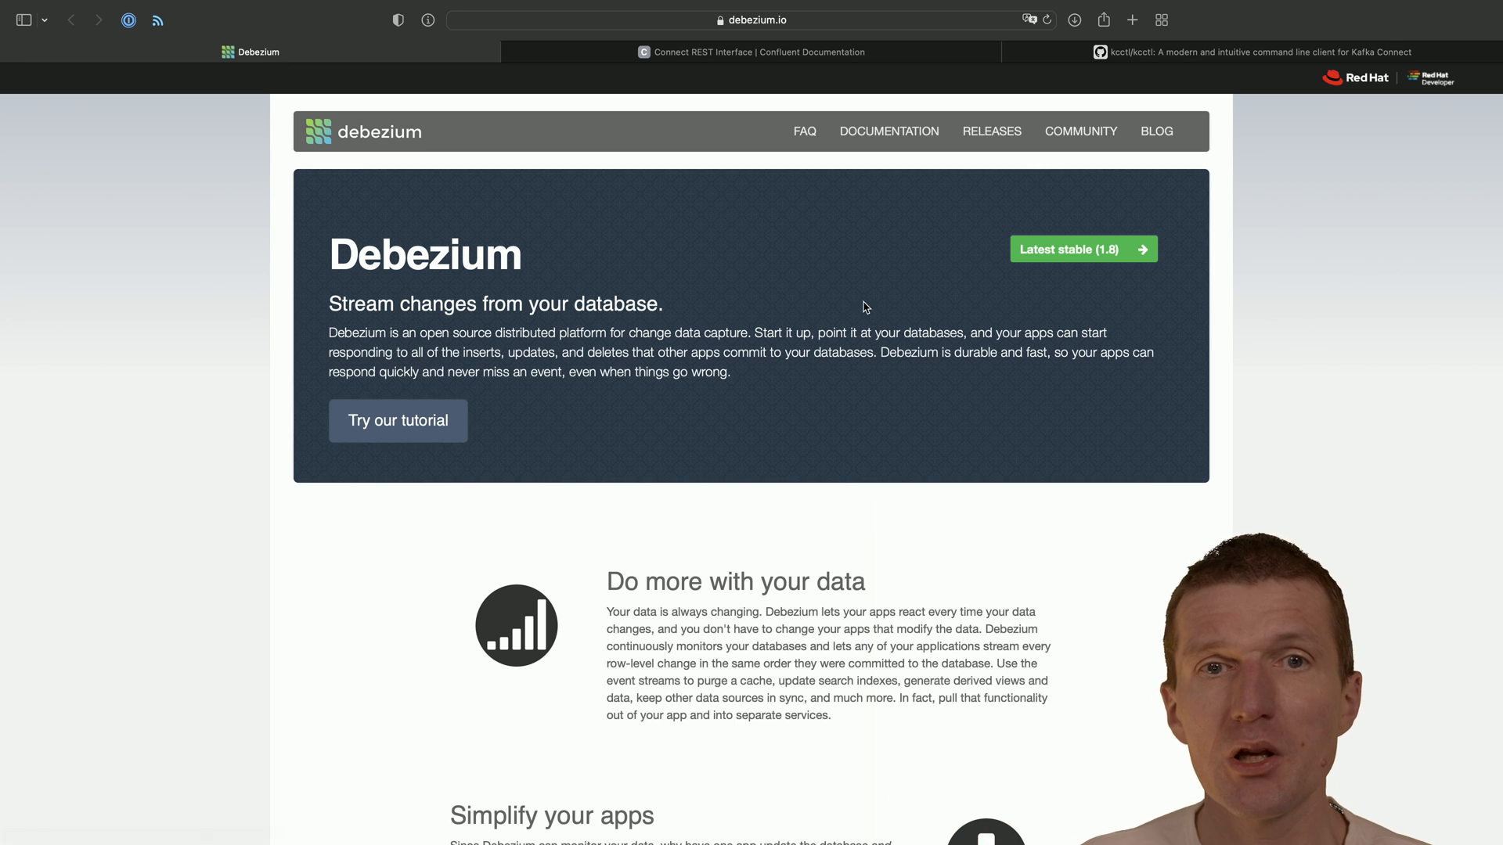
Step: Switch to the Confluent 'Connect REST Interface' documentation tab
click(753, 52)
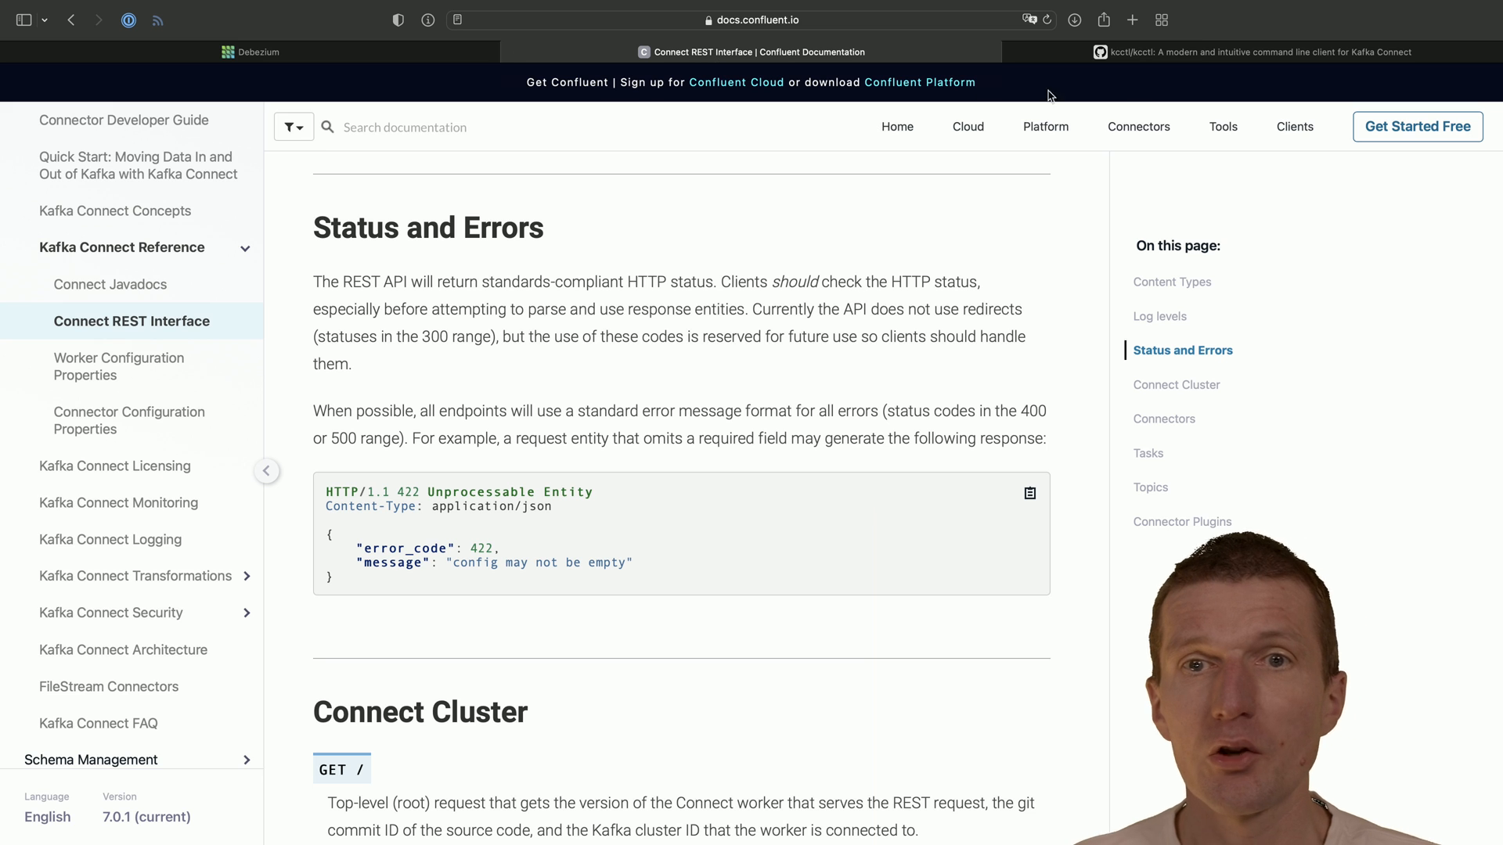
Step: Return to the kcctl/kcctl GitHub repository tab
click(1246, 51)
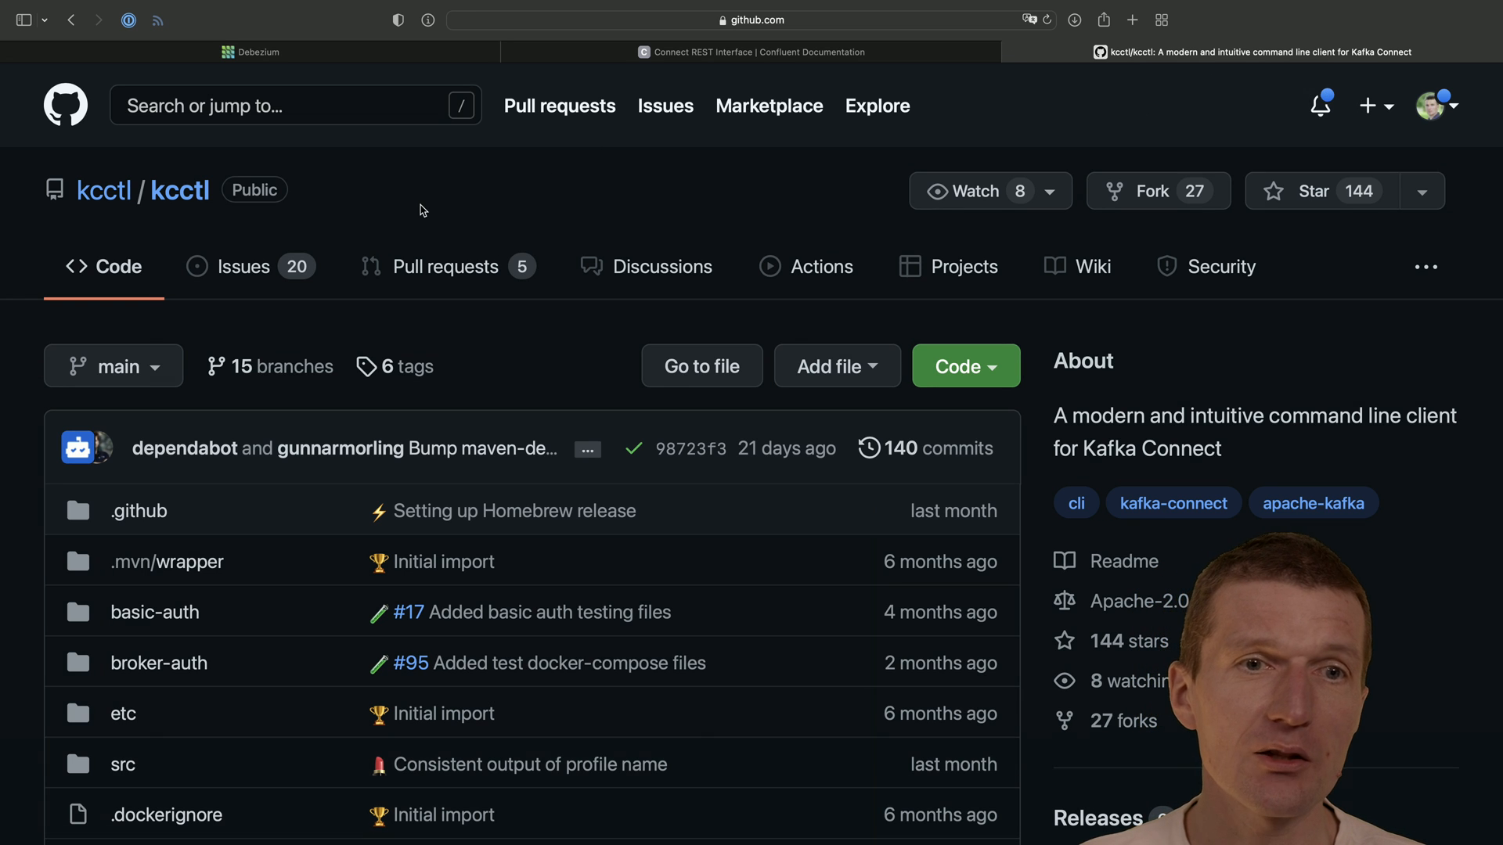
mouse_move(288, 366)
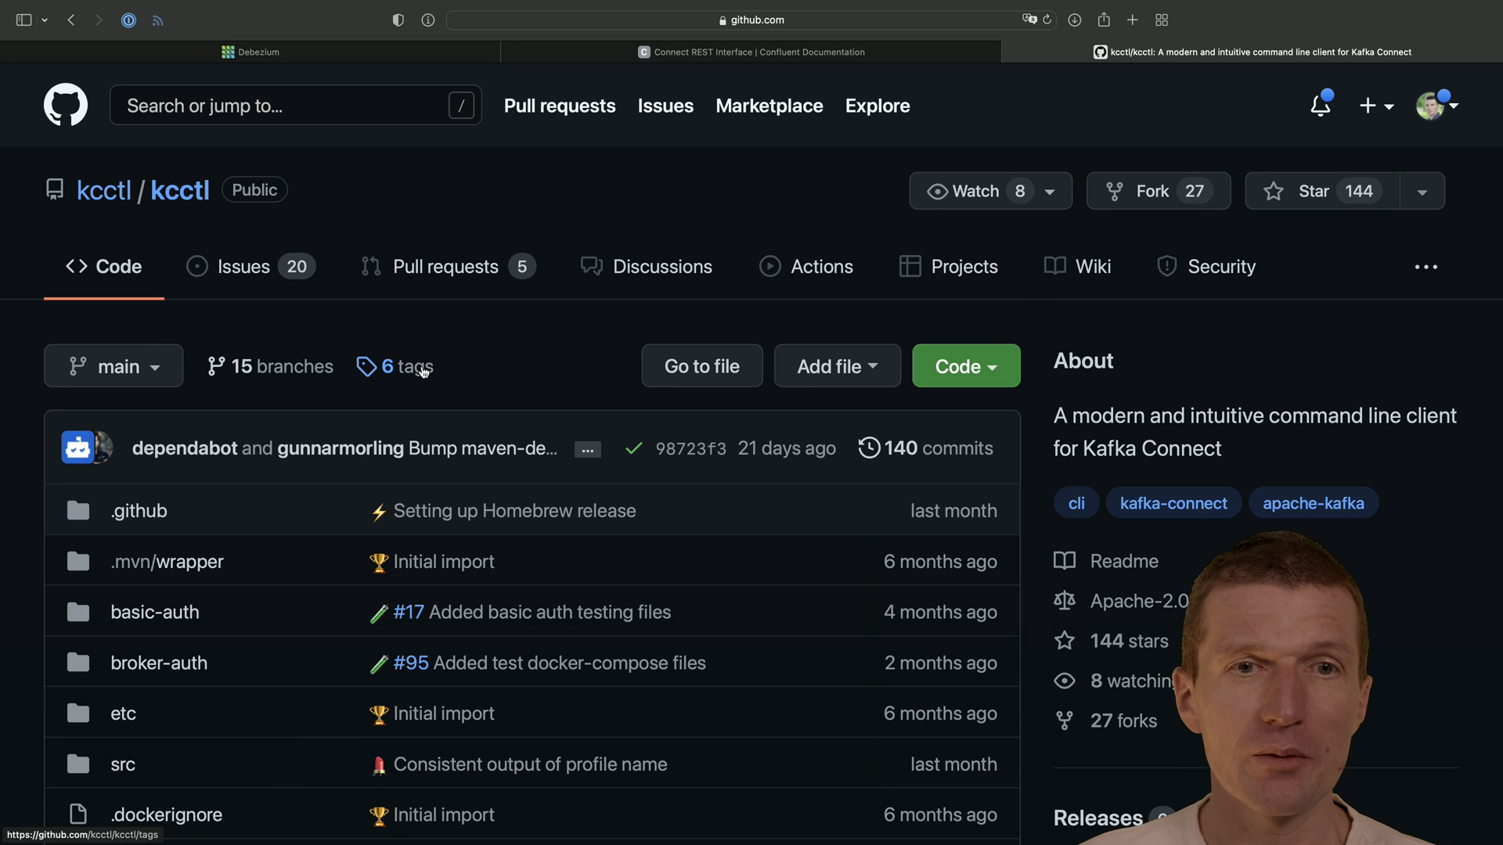
Step: View the repository's 6 tags and select the 1.0.0-early-access tag
click(407, 366)
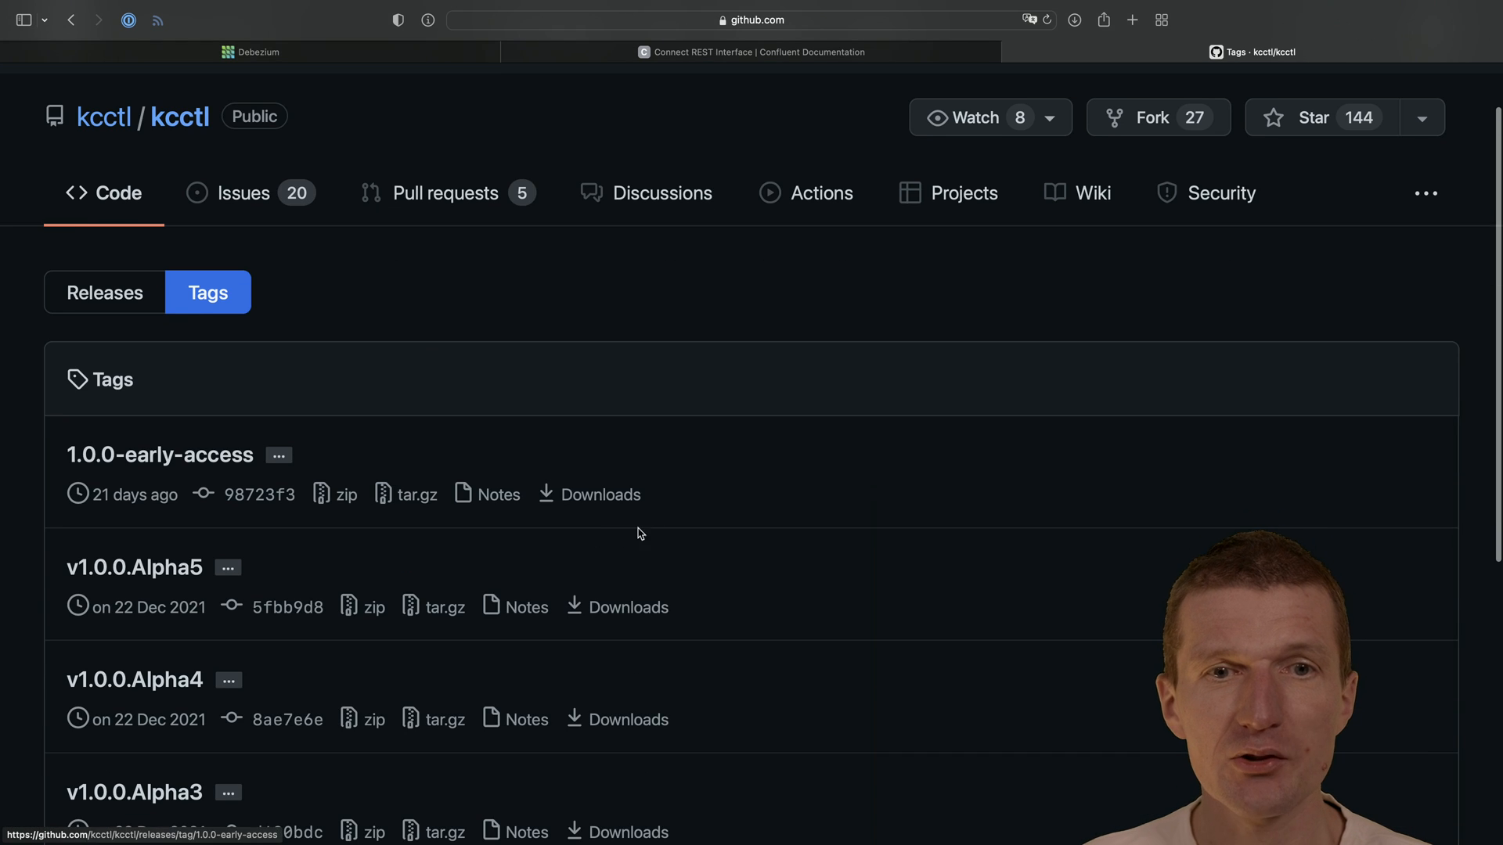
click(160, 454)
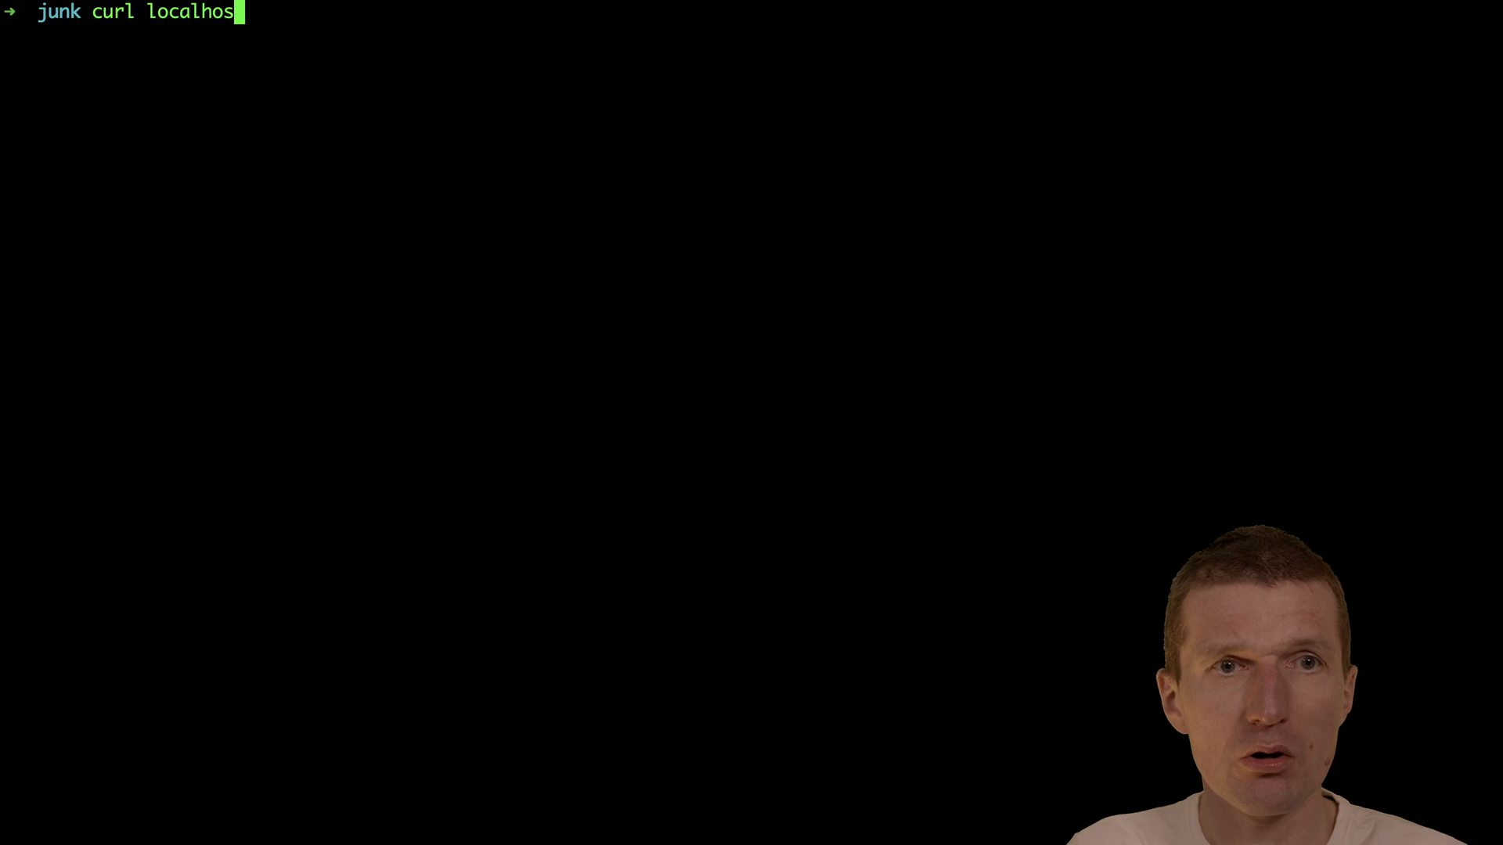
Step: Query curl localhost:8083/ for the worker version and /connectors for the PostgreSQL connector
text(t:808)
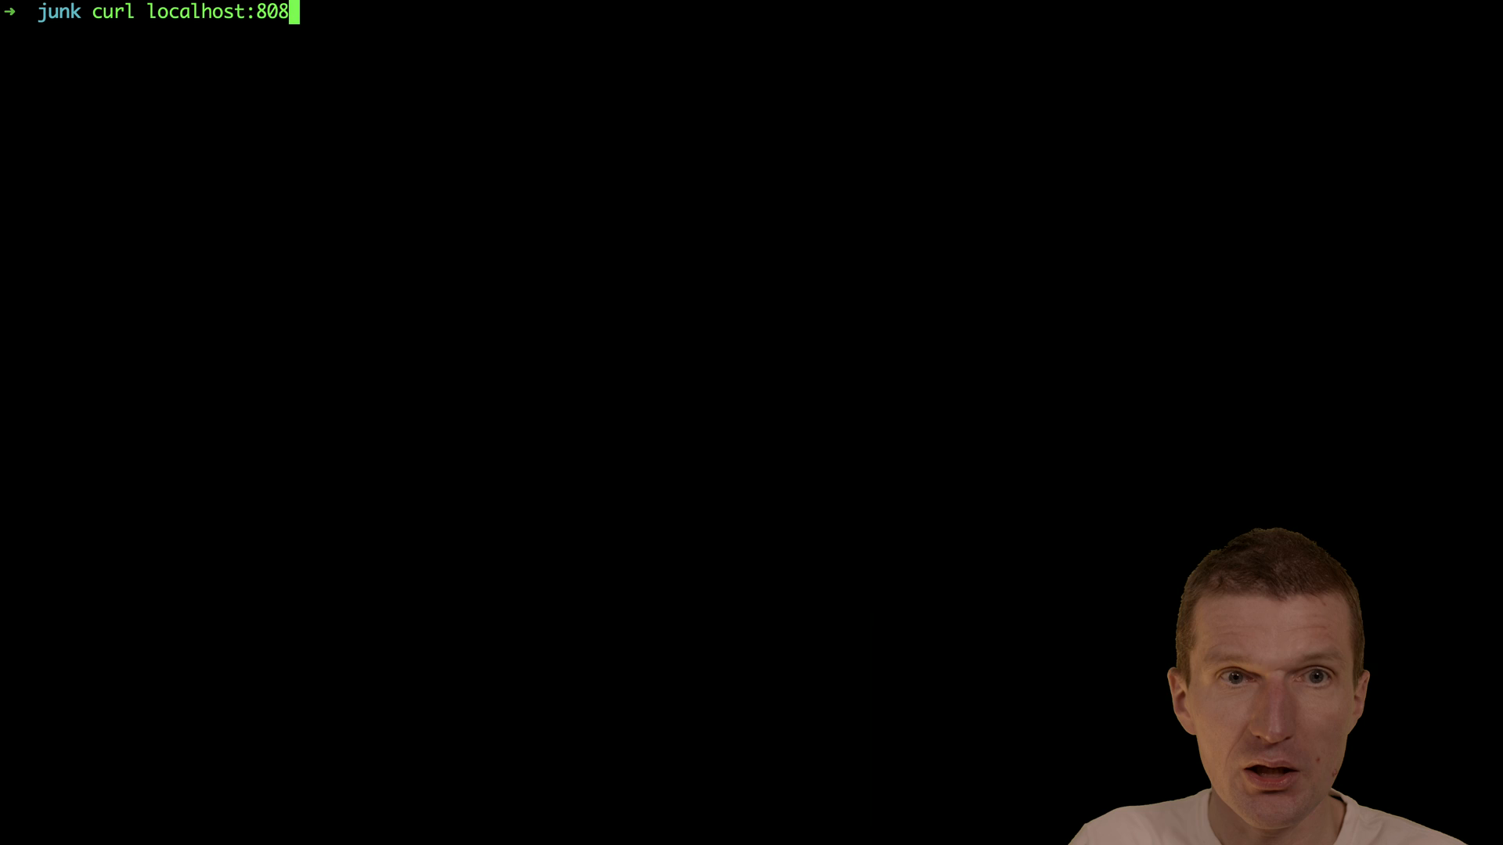
text(3/)
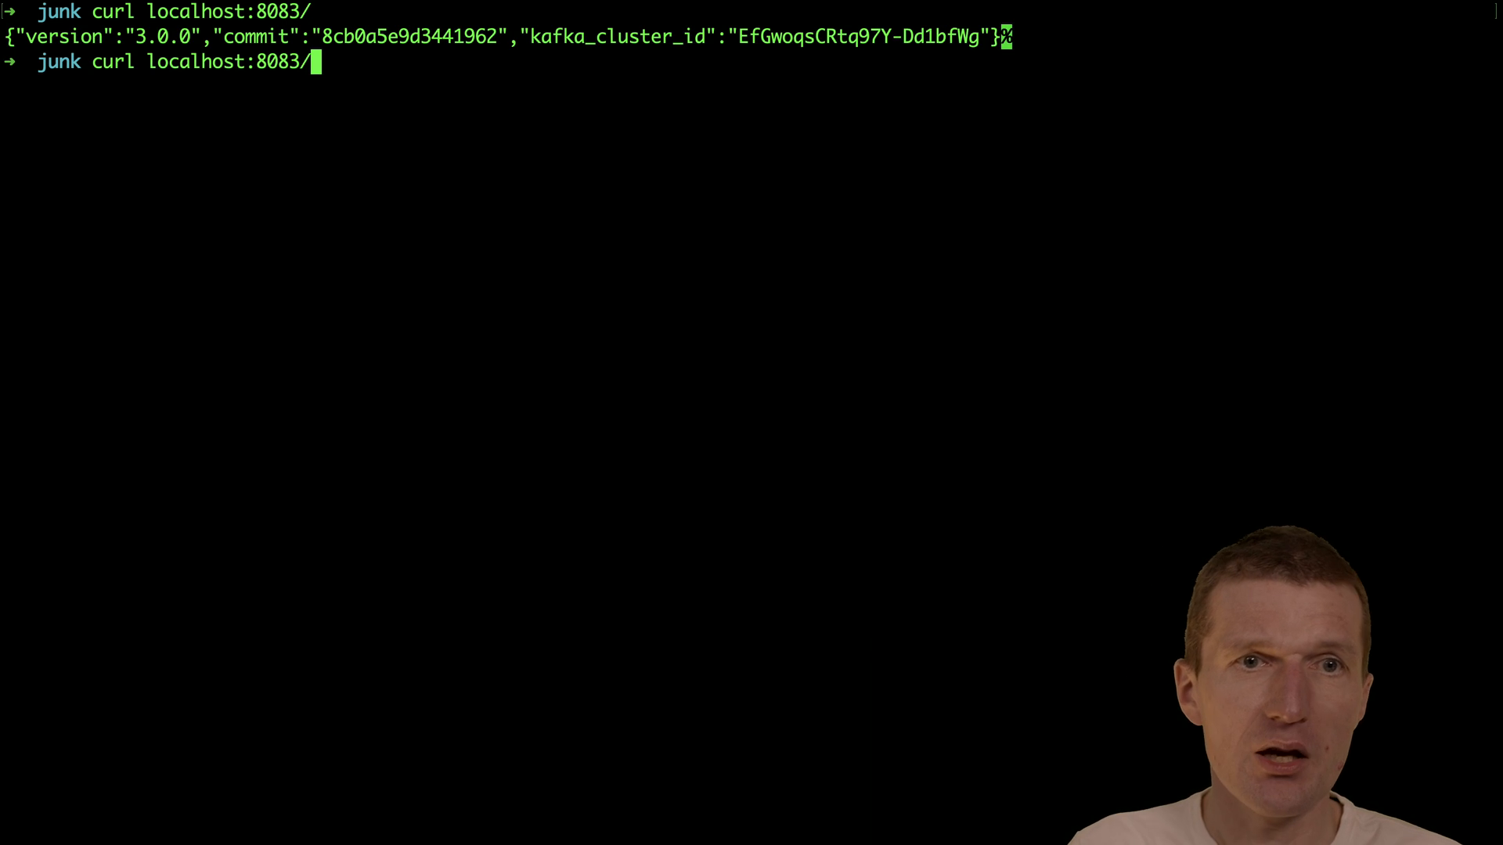
text(connectors)
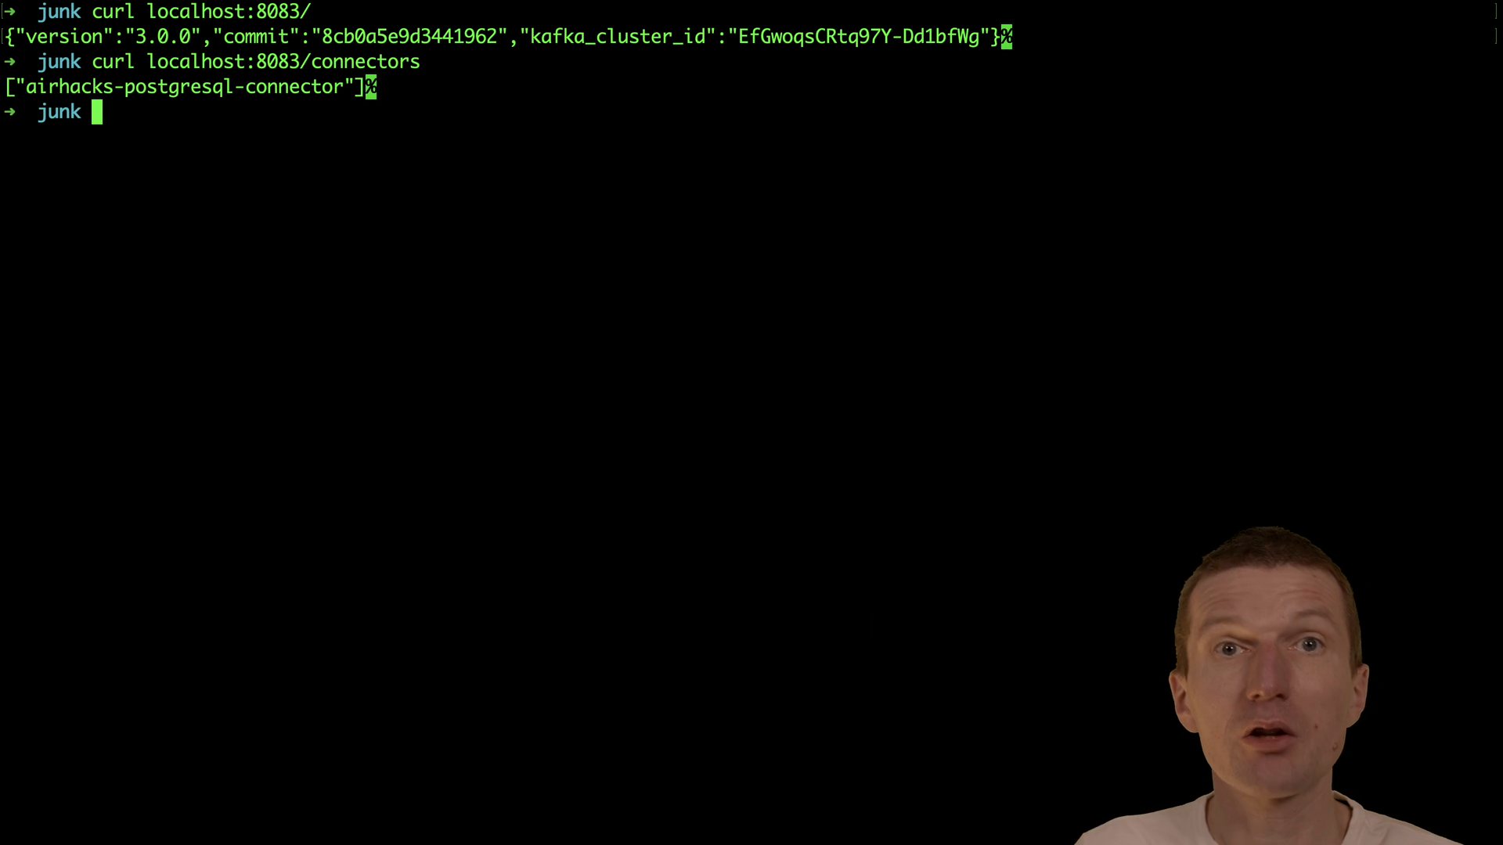
text(curl localhost:8083/connectors)
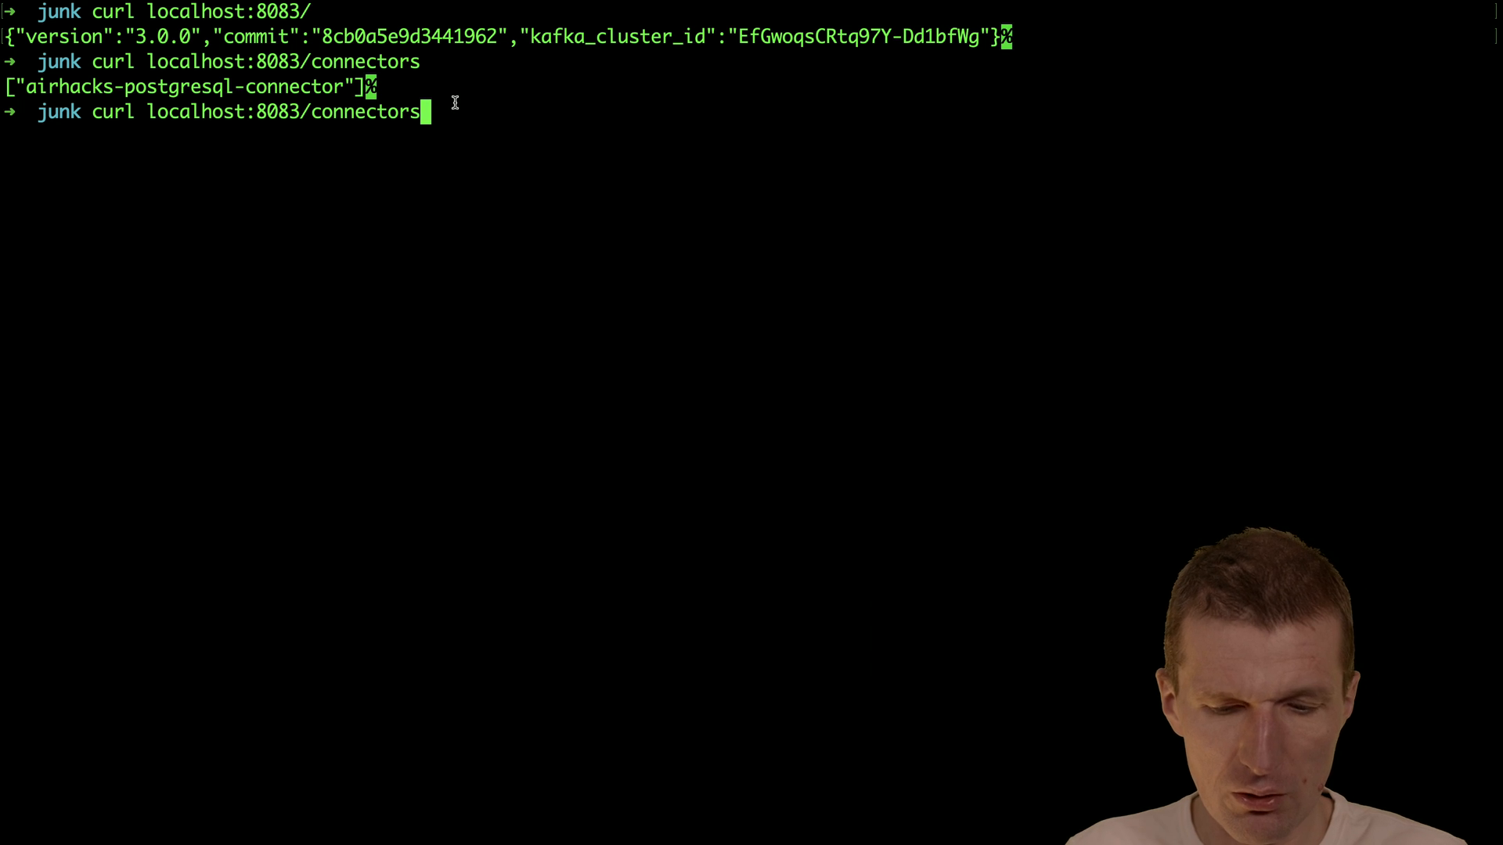
text(/)
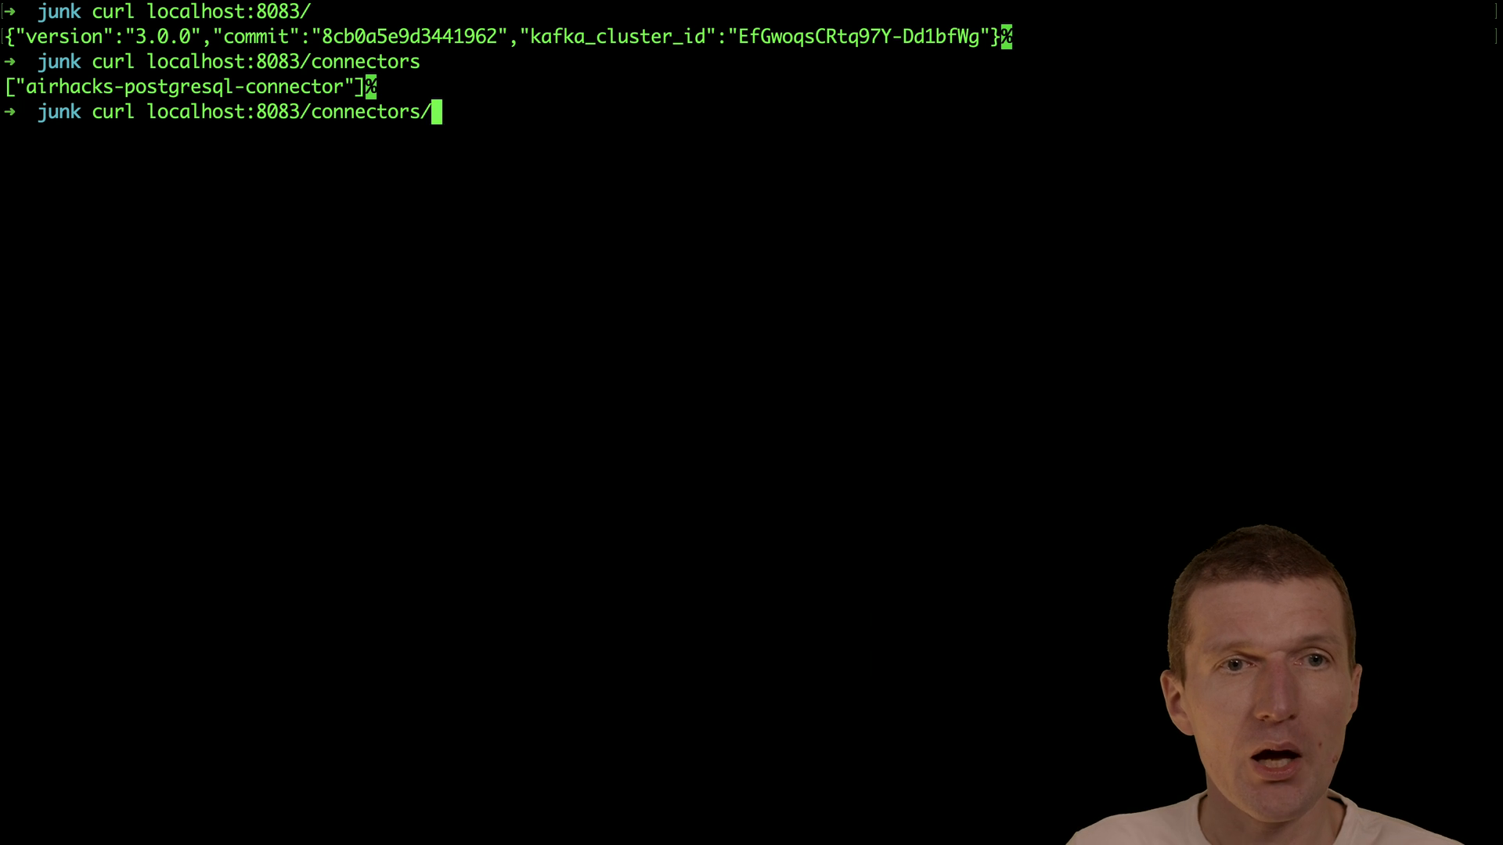
Step: Run kcctl with no arguments to list its available commands
scroll(down, 3)
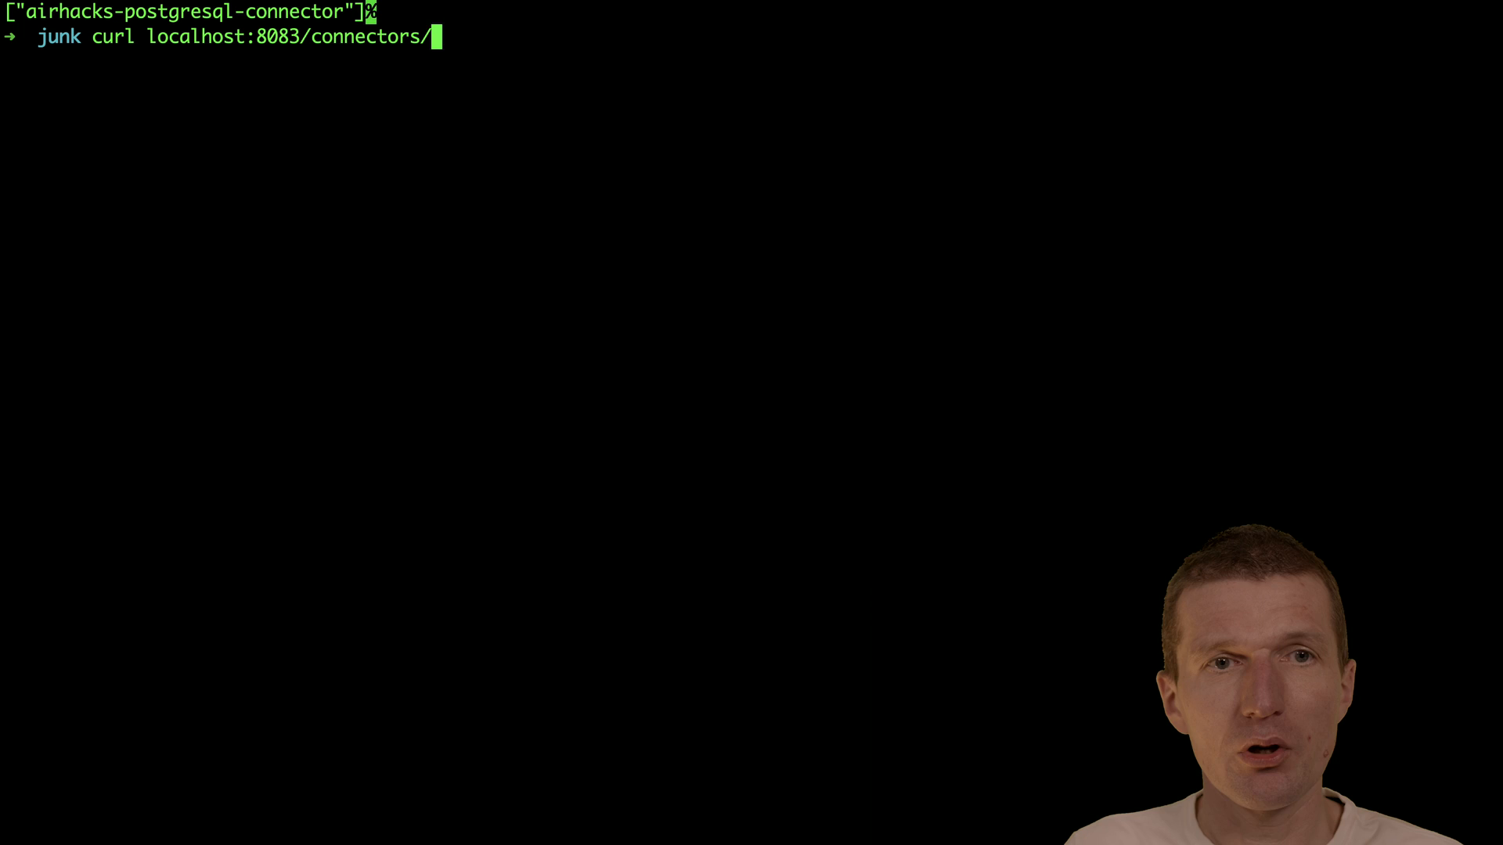
text(kcctl)
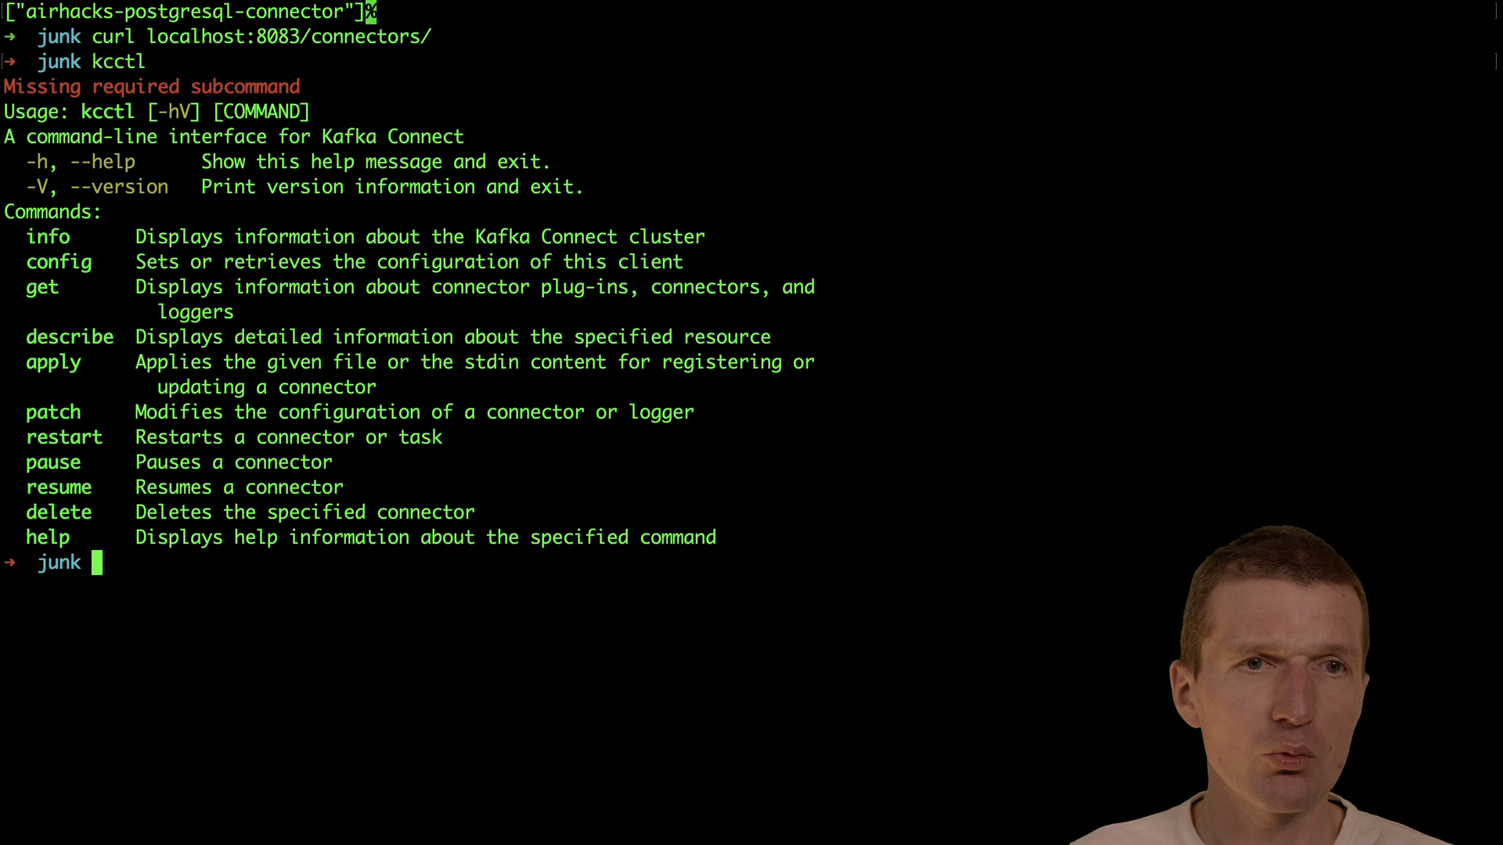
Step: Source kcctl_completion, then show kcctl info: localhost:8083, version 3.0.0, Kafka cluster ID
text(.)
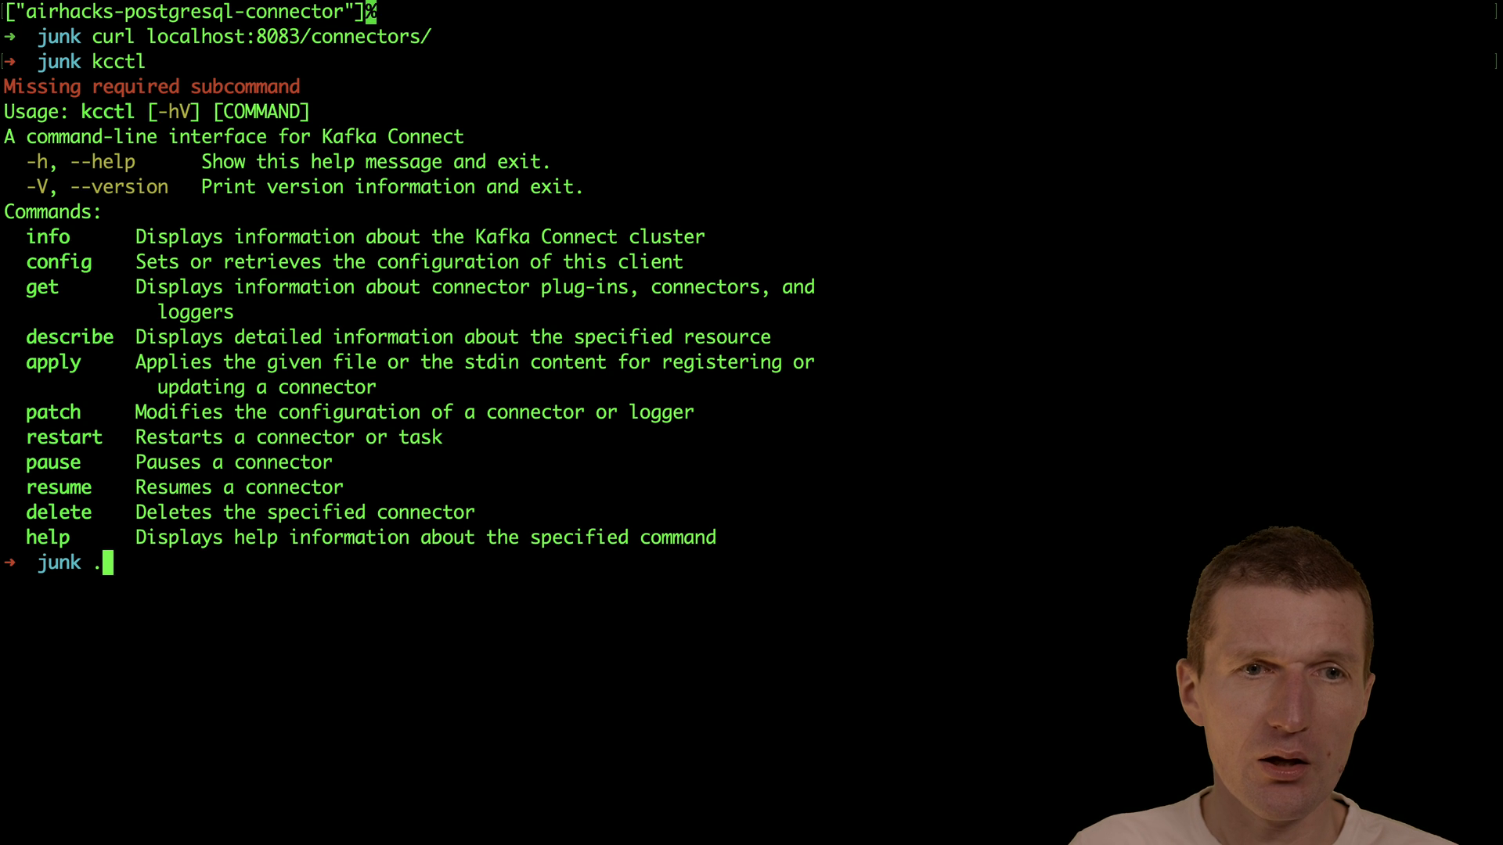
text(kcctl_completion)
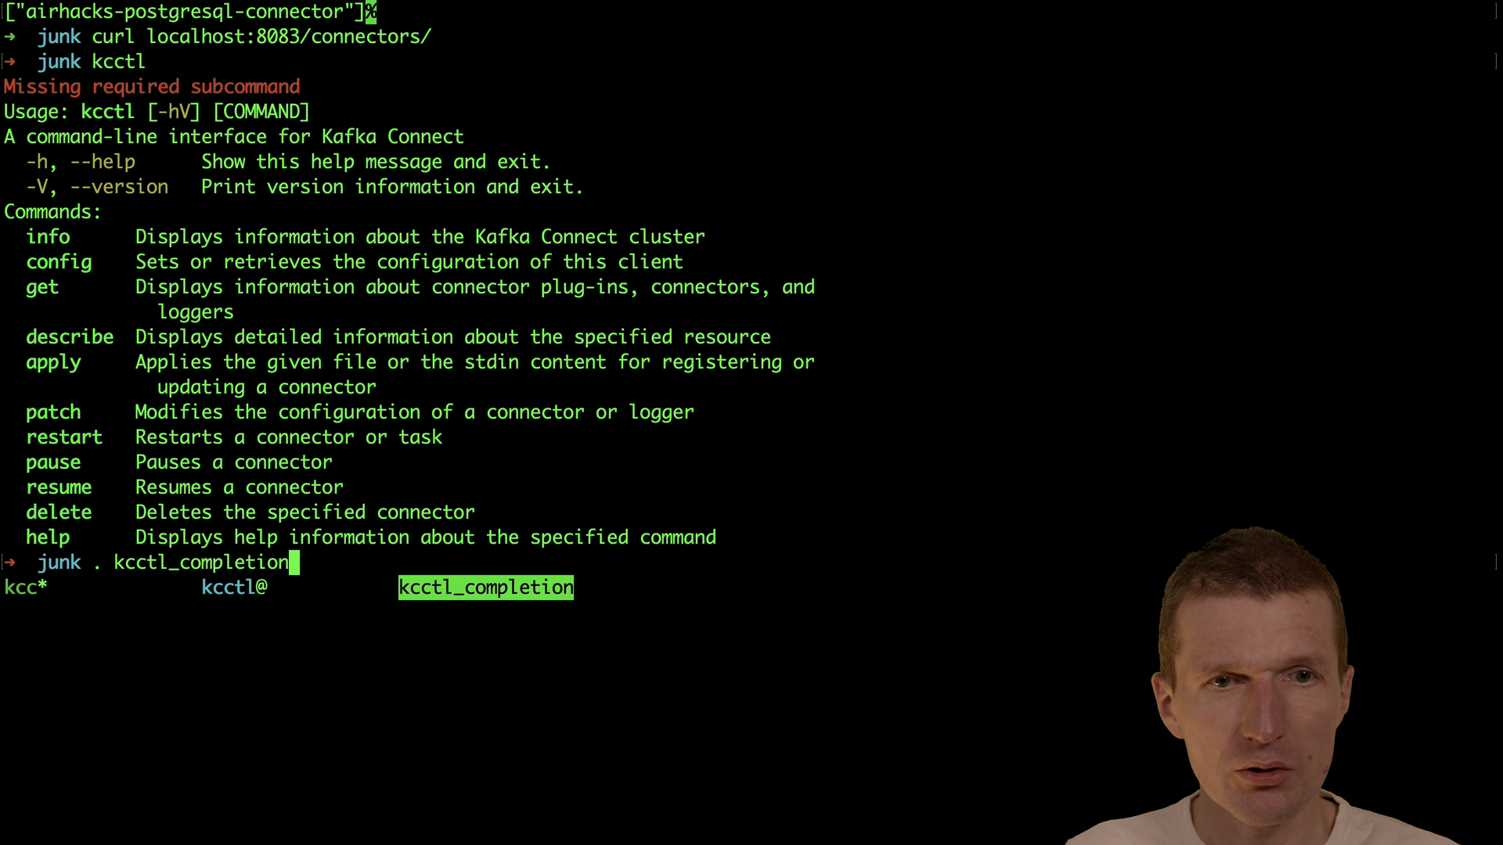
key(enter)
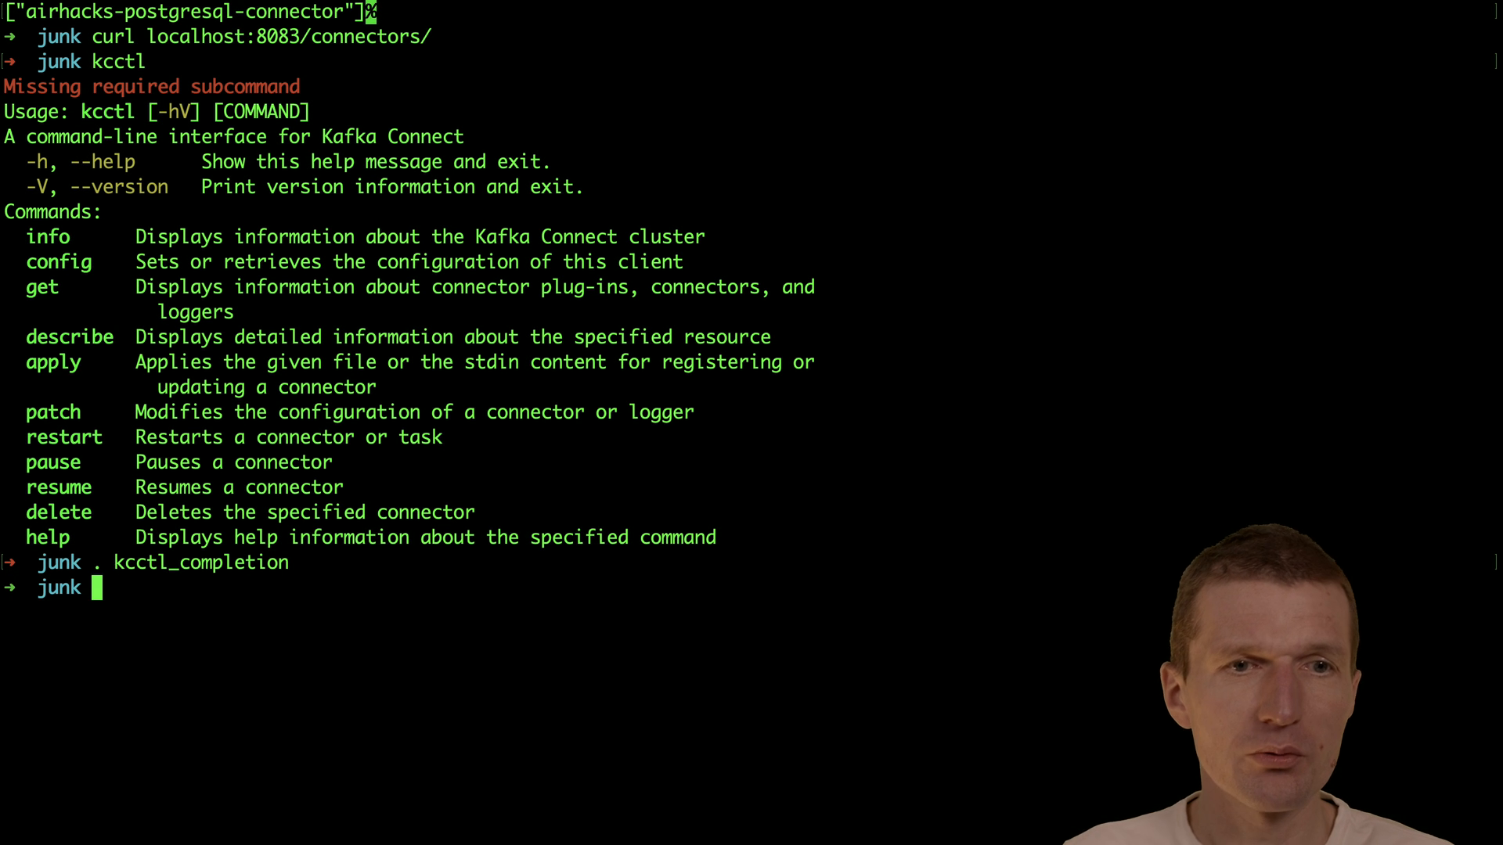
text(kcctl)
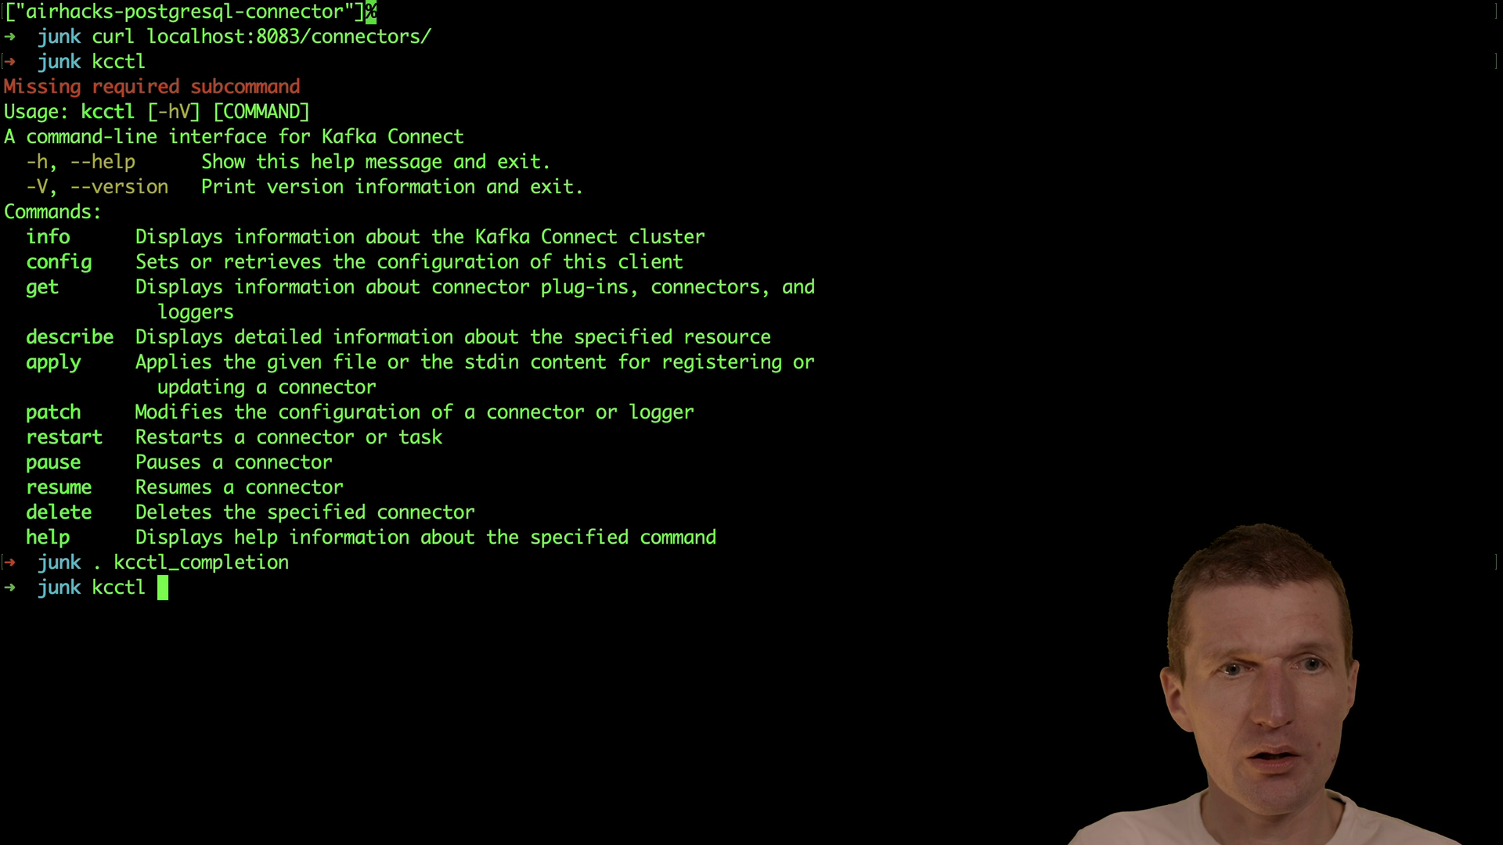
text(info)
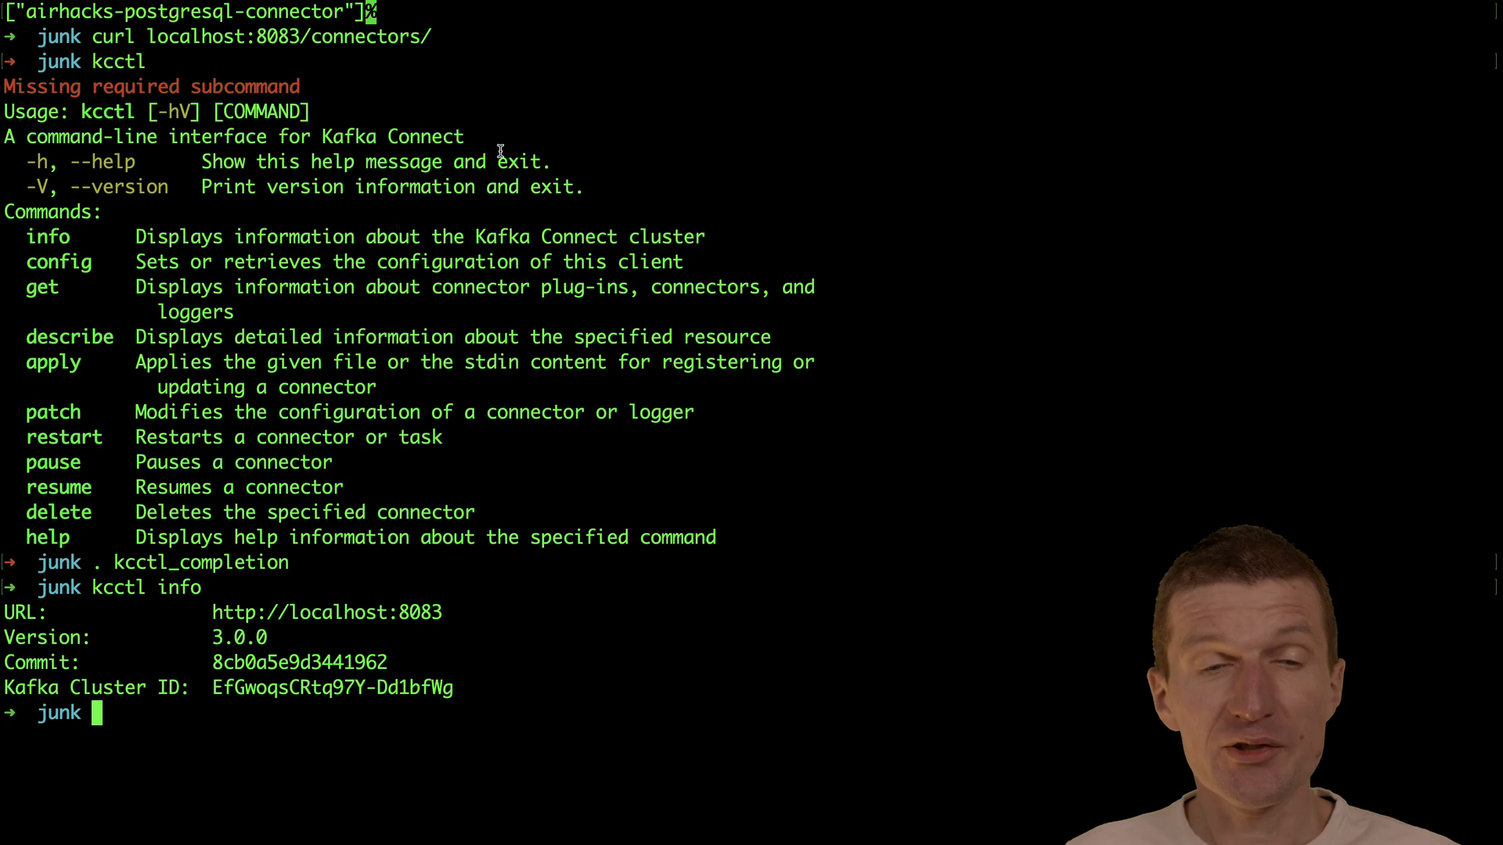
Step: Start kcctl describe connector airhacks-postgresql-connector
text(kc)
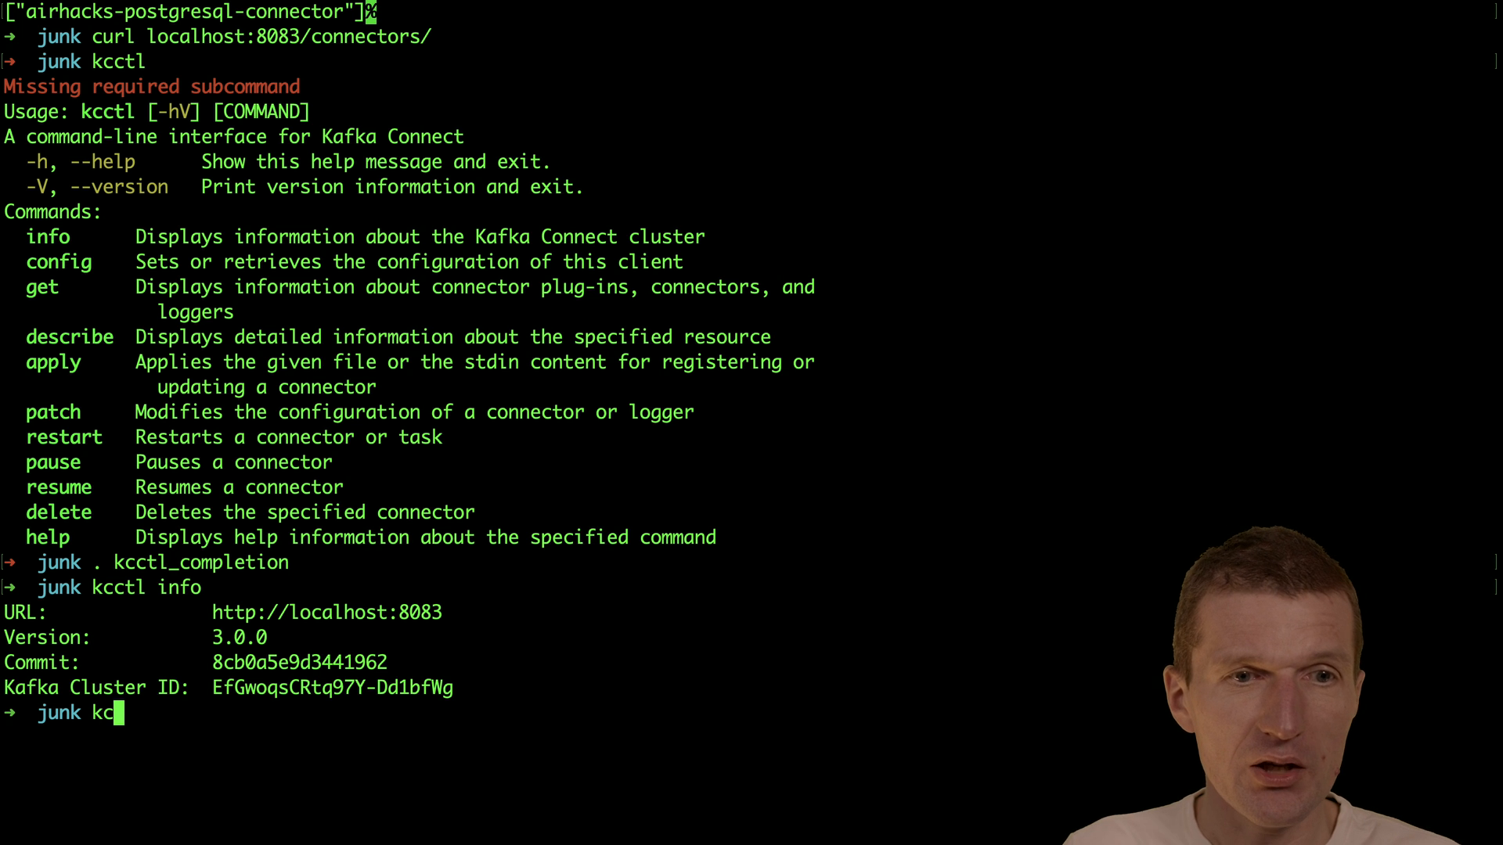
text(ctl)
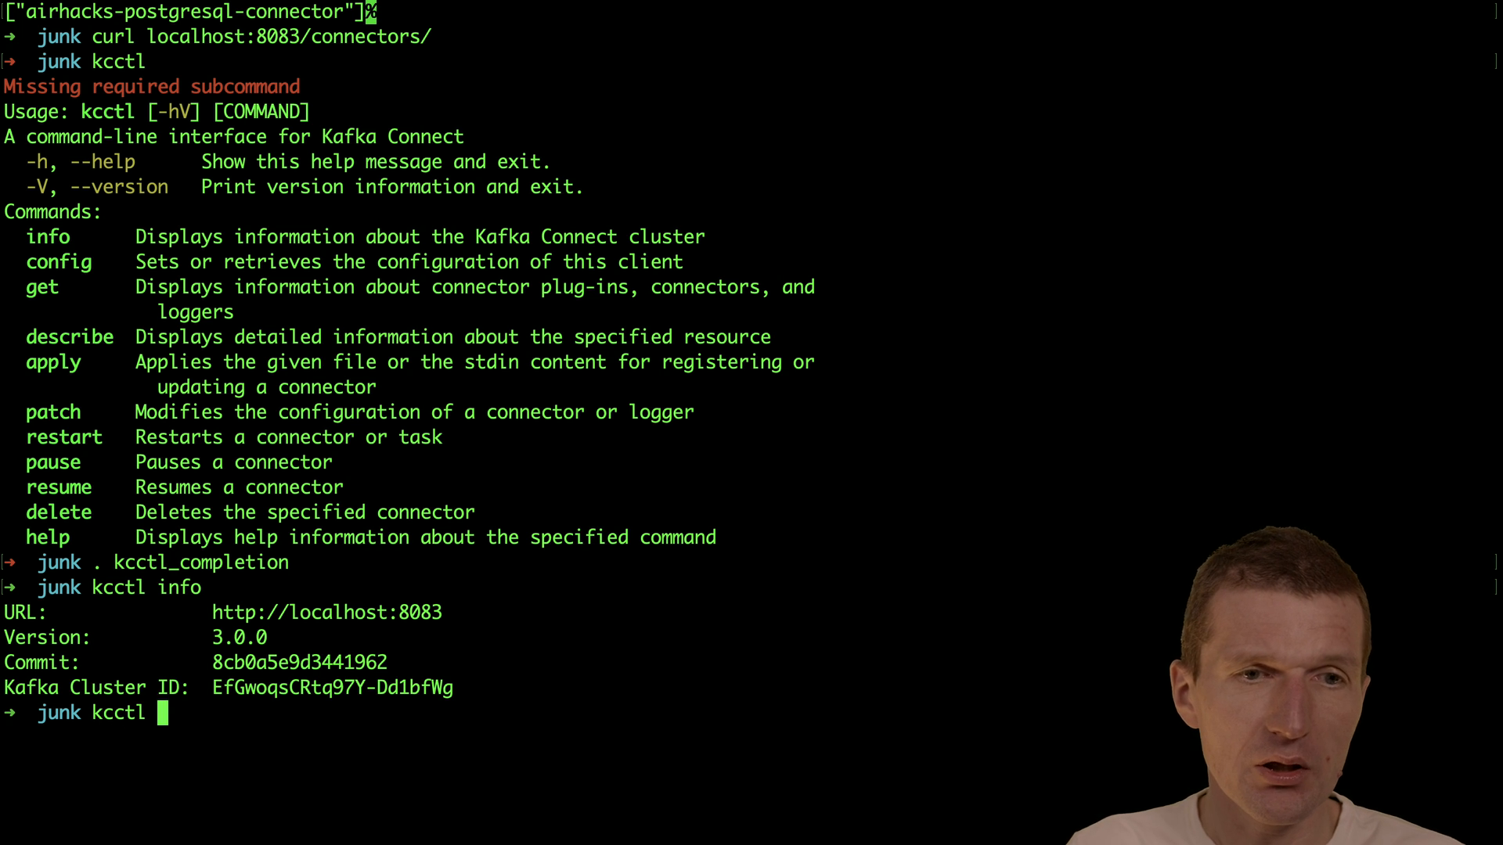
text(describe)
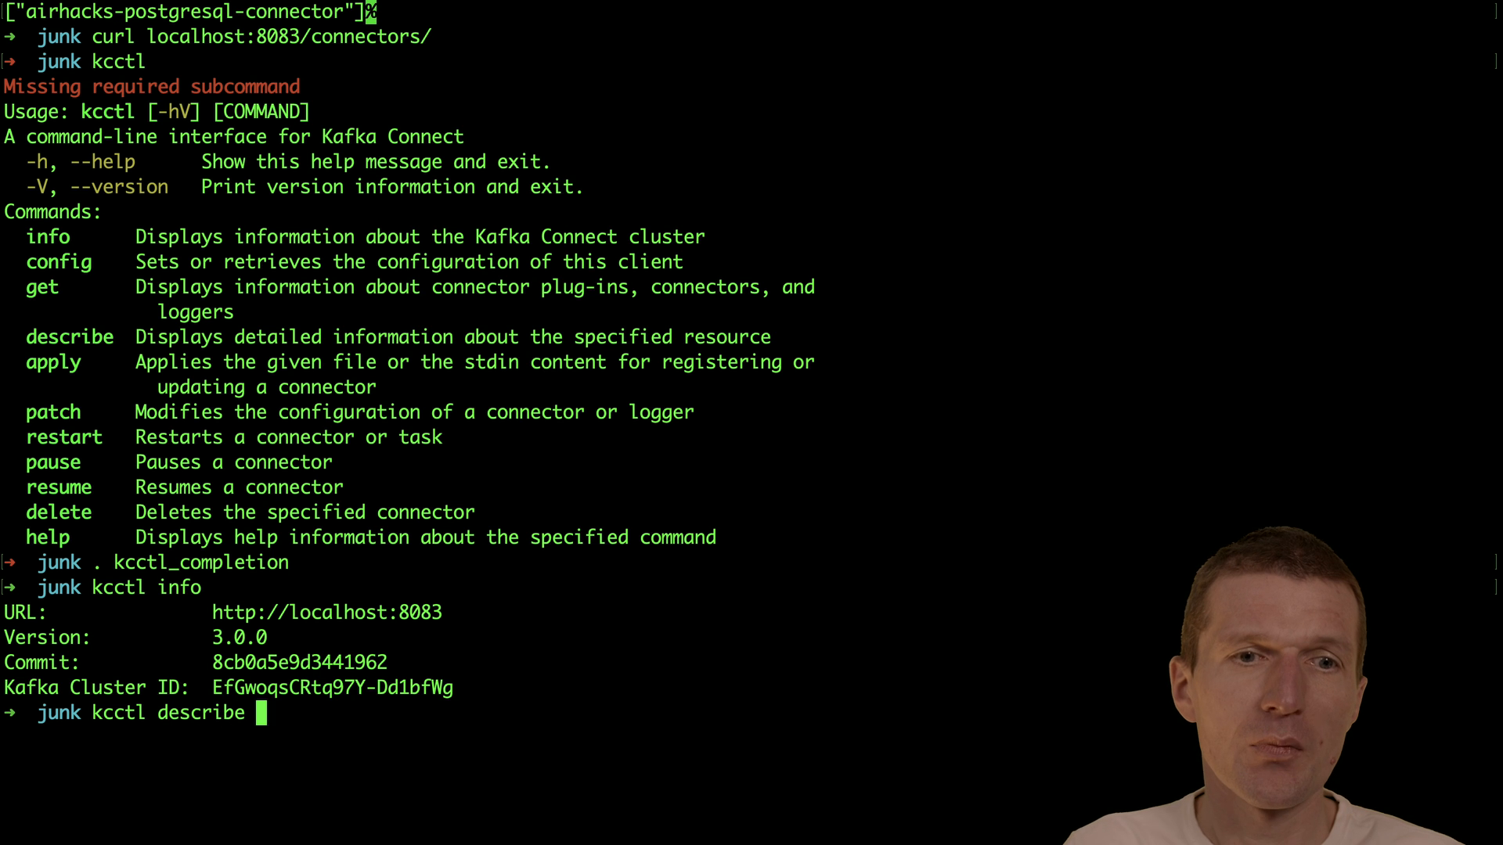
text(connector)
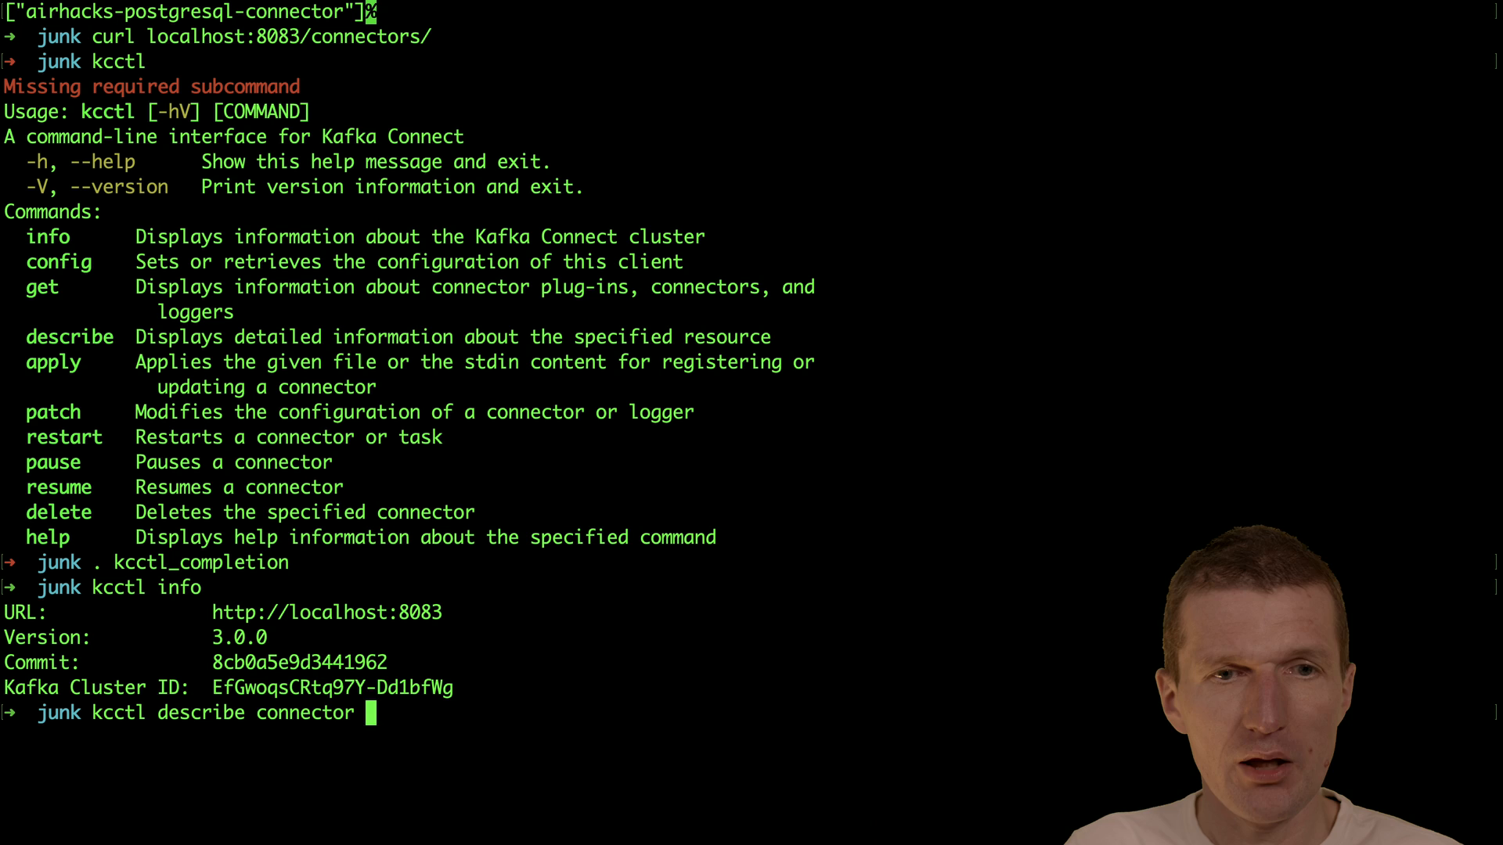
text(airhacks-postgresql-connector)
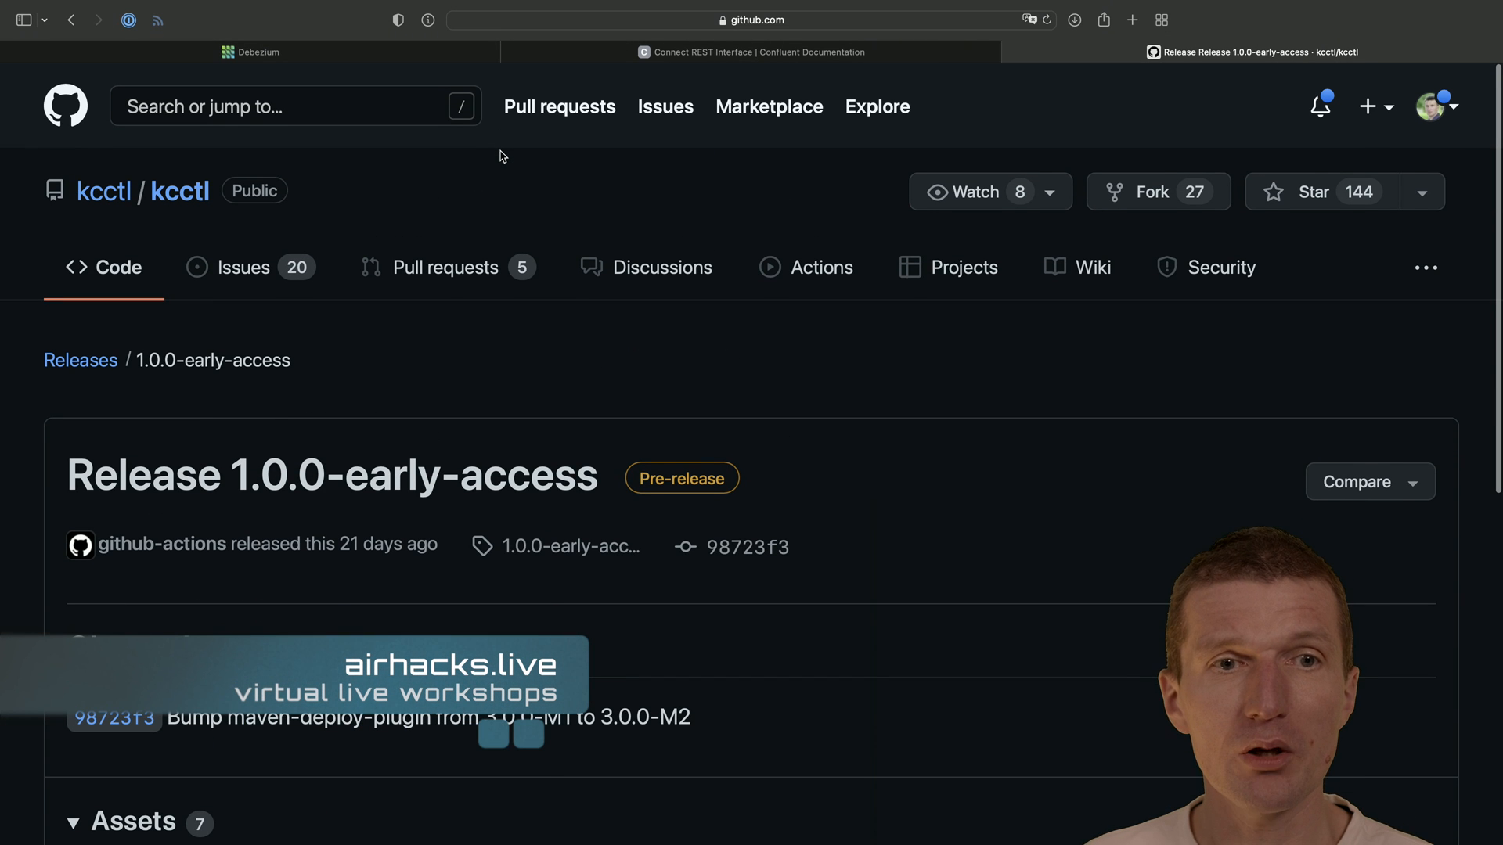
mouse_move(139, 190)
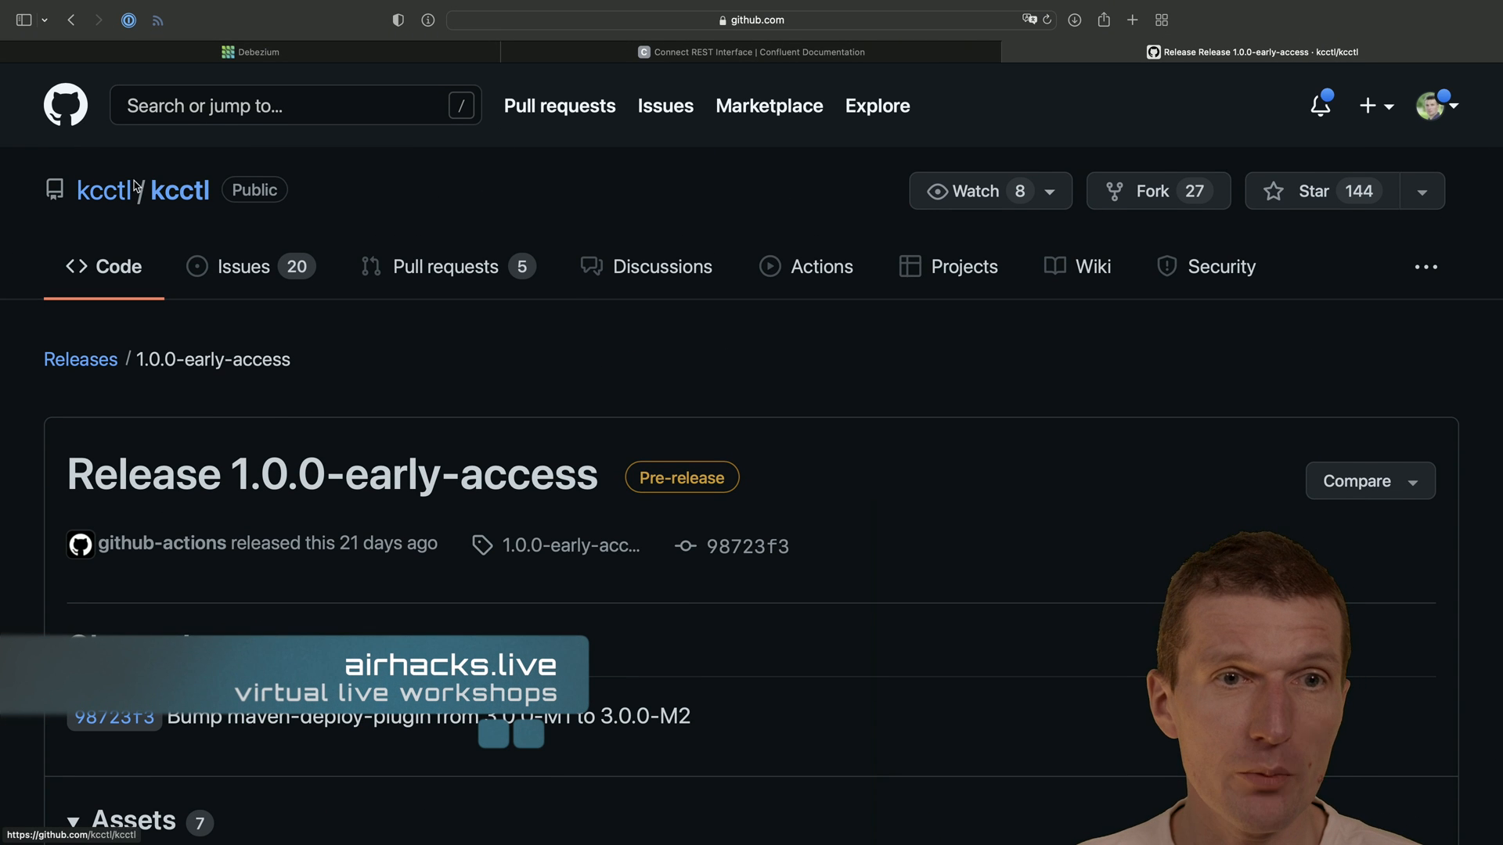